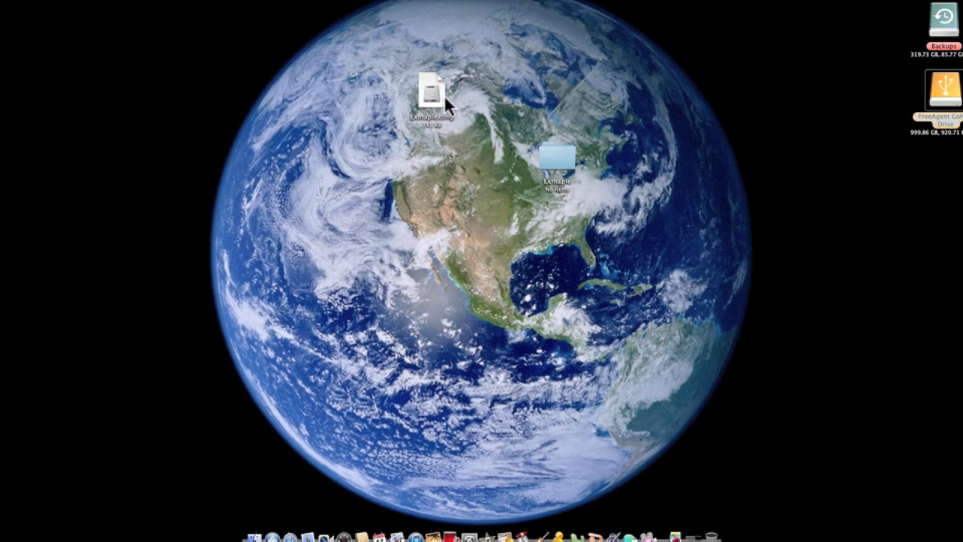
- Search for Disk Utility from the Finder desktop with Example.dmg
{"action": "double_click", "coordinate": [431, 91]}
{"action": "type", "text": "disk"}
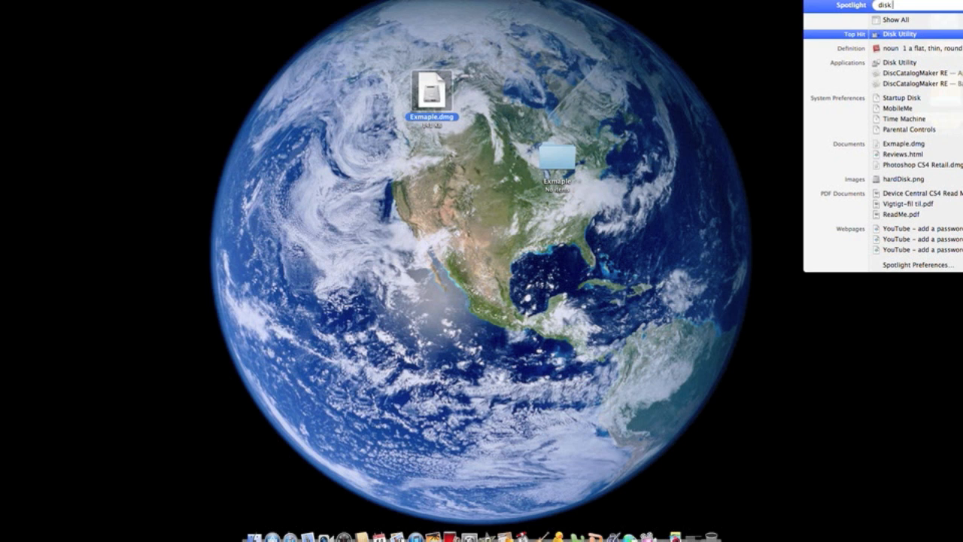
- Start a compressed image of the Exmaple folder with 128-bit AES encryption
{"action": "left_click", "coordinate": [897, 33]}
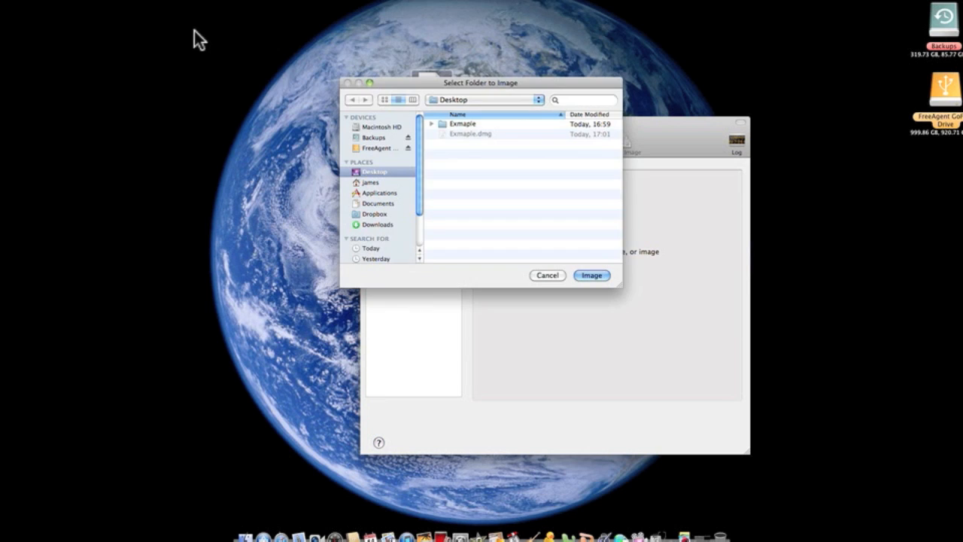
{"action": "left_click", "coordinate": [463, 124]}
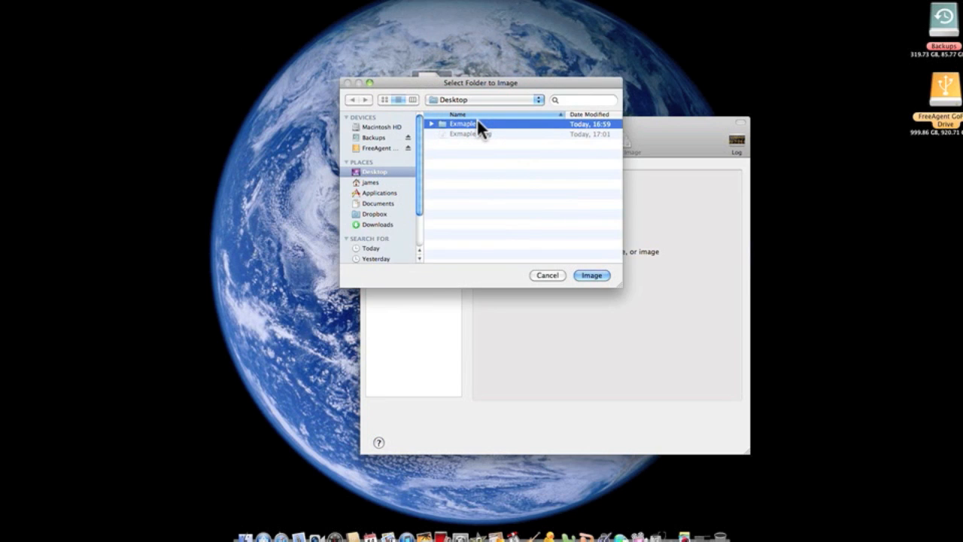
{"action": "left_click", "coordinate": [593, 273]}
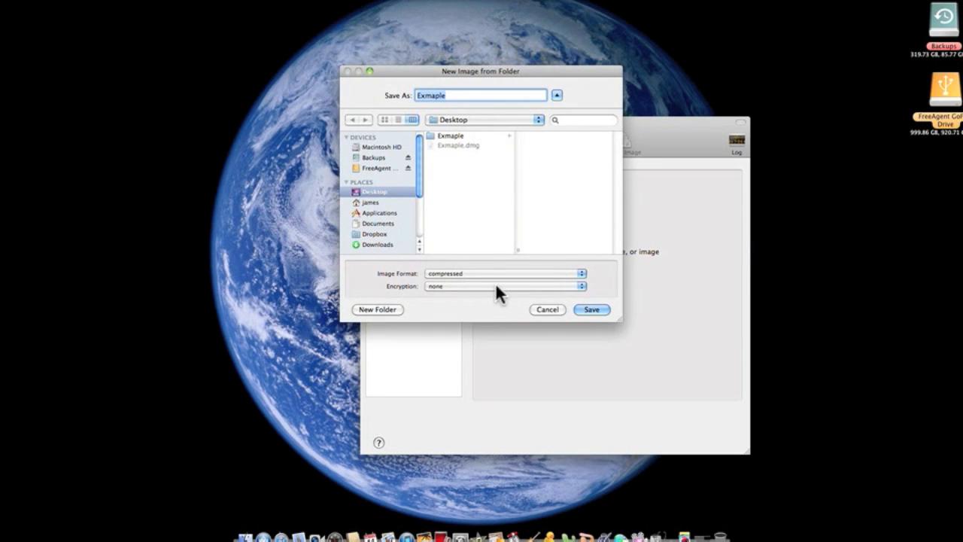
{"action": "left_click", "coordinate": [504, 286]}
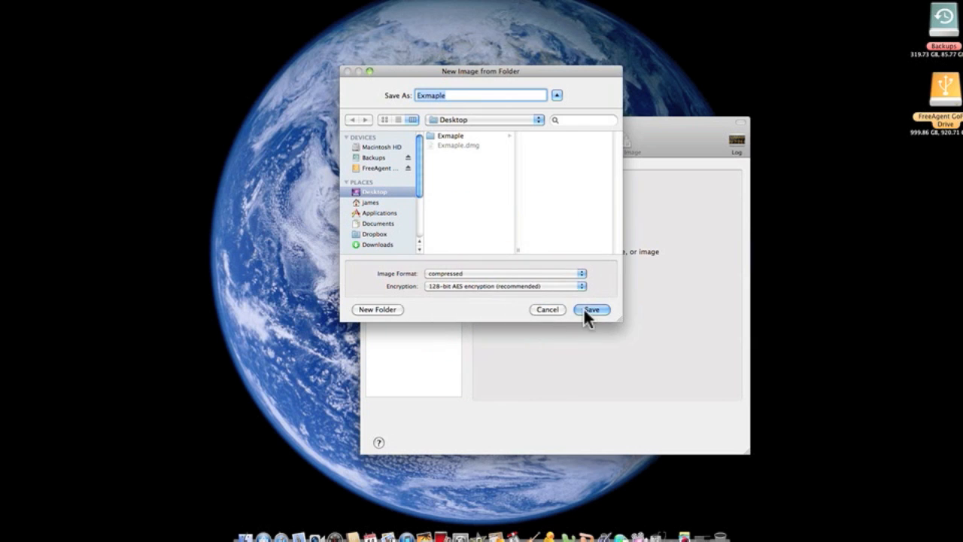
- Save Exmaple.dmg to the desktop with a verified password
{"action": "left_click", "coordinate": [591, 310]}
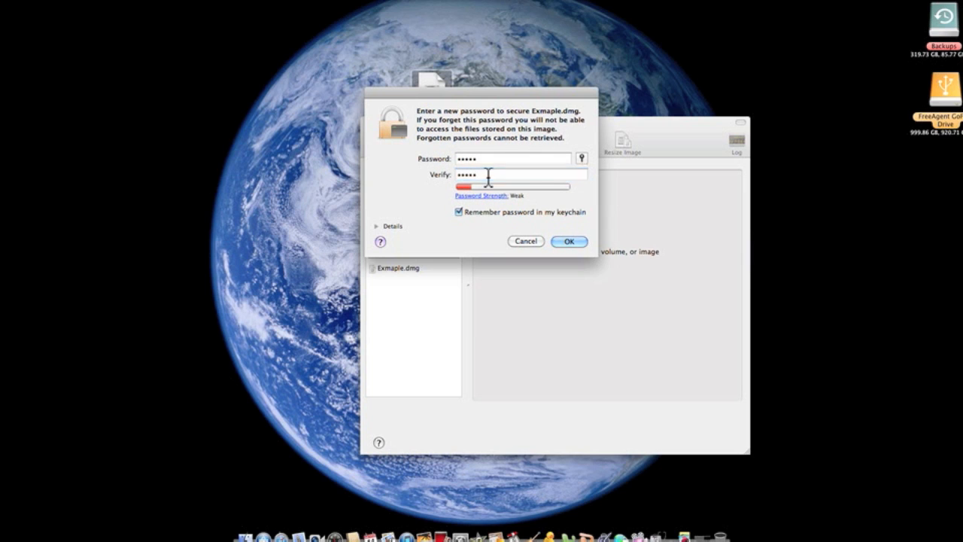
{"action": "left_click", "coordinate": [568, 241]}
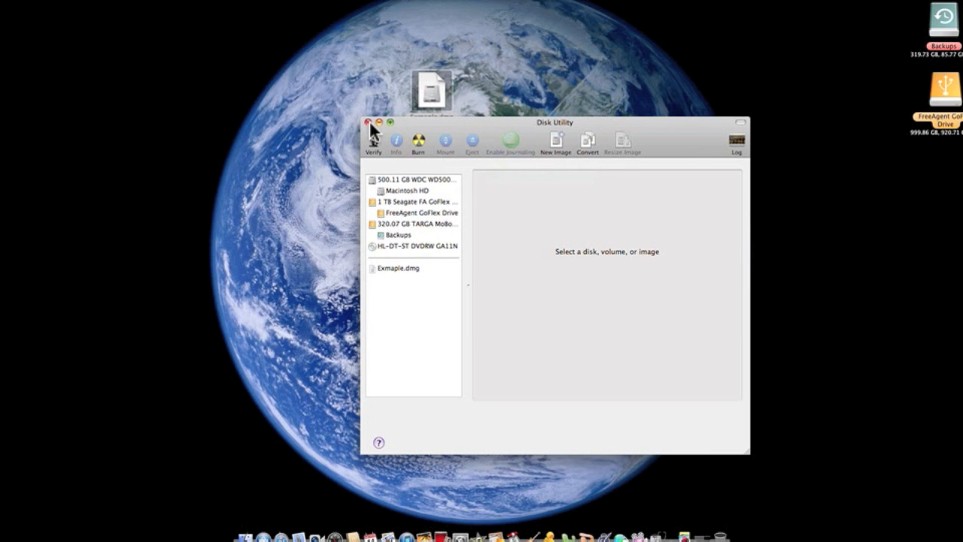
- Close Disk Utility and search Spotlight for 'di' to find it again
{"action": "left_click", "coordinate": [367, 122]}
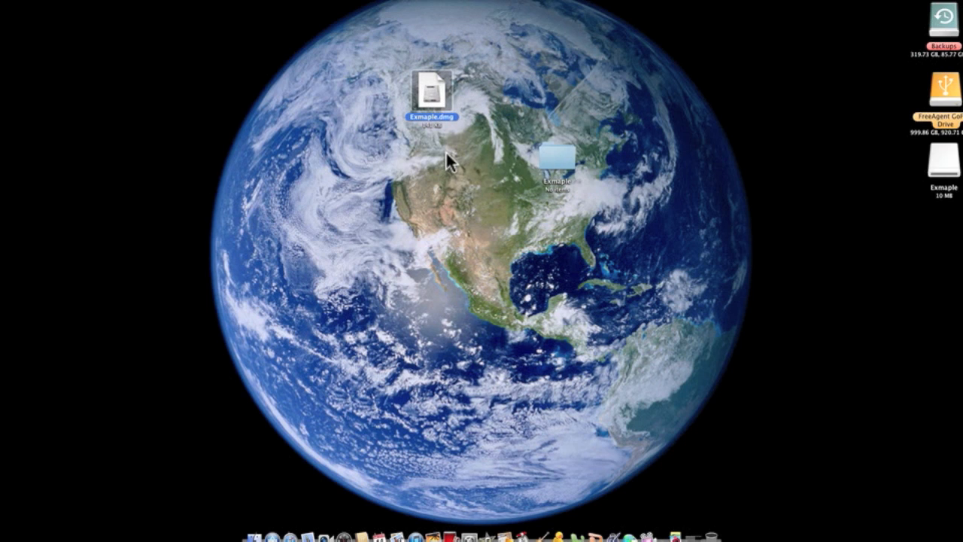
{"action": "double_click", "coordinate": [558, 163]}
{"action": "type", "text": "disk"}
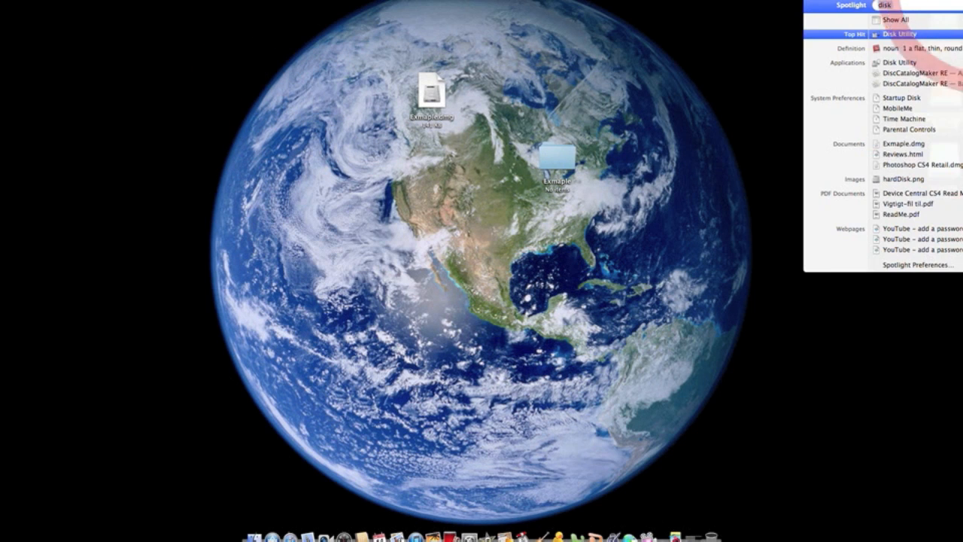
{"action": "type", "text": "sik"}
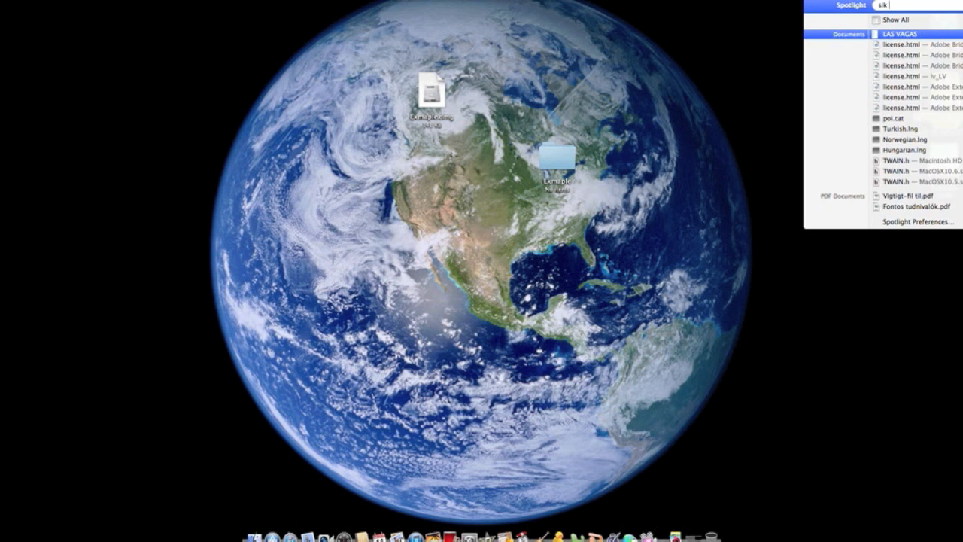
{"action": "type", "text": "di"}
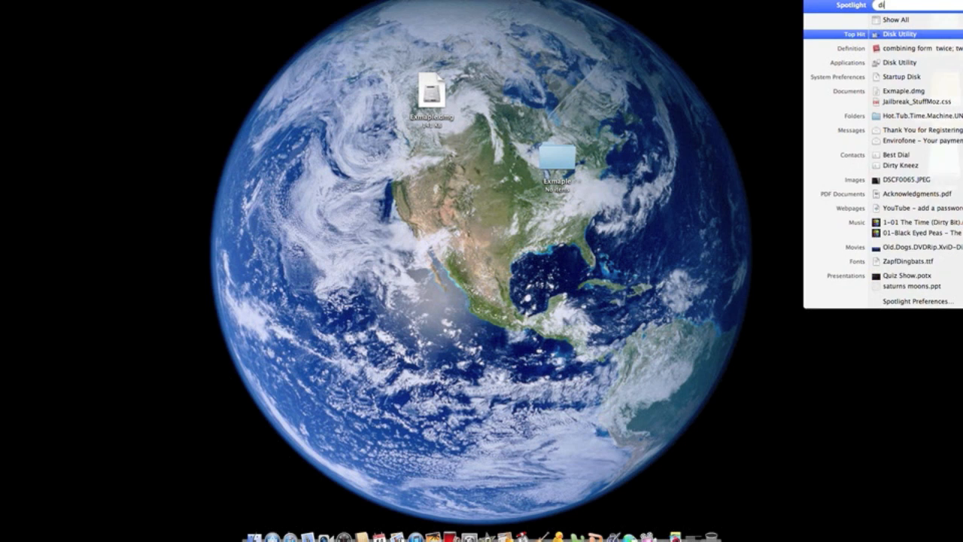
- Save a new 128-bit AES encrypted image of the Exmaple folder
{"action": "left_click", "coordinate": [900, 33]}
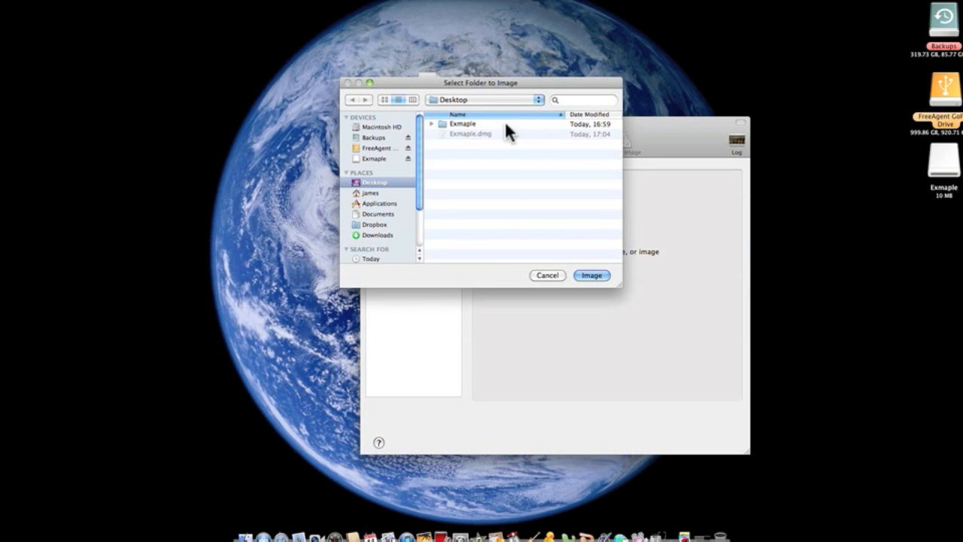
{"action": "left_click", "coordinate": [591, 274]}
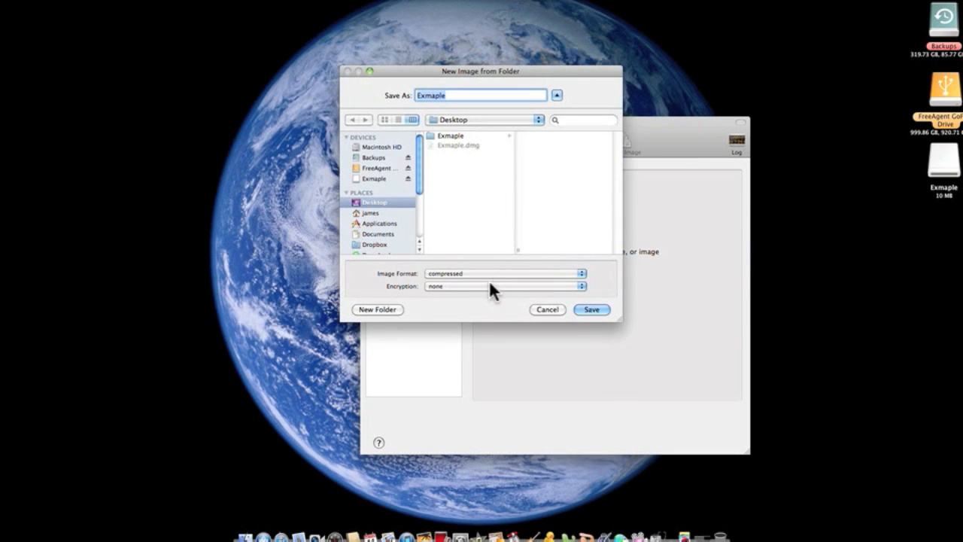
{"action": "left_click", "coordinate": [504, 286]}
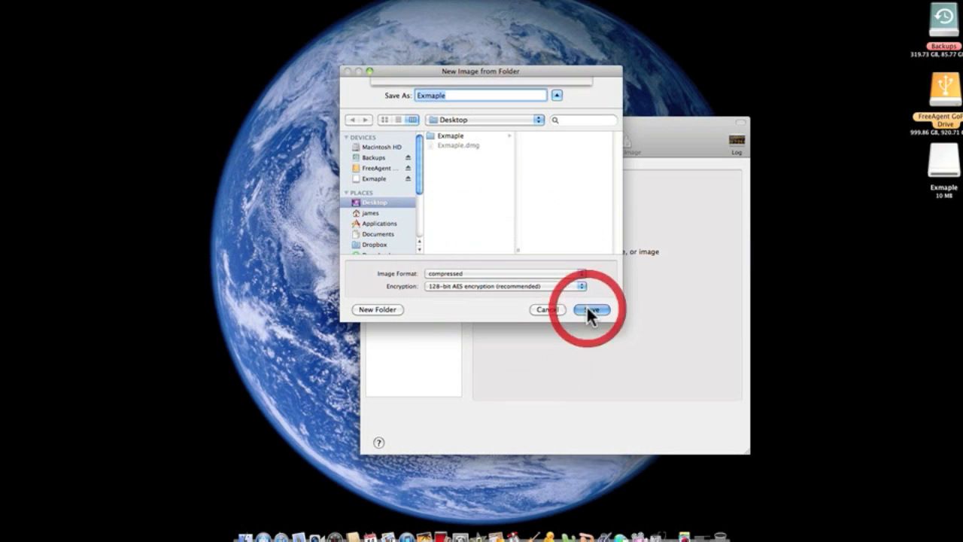
{"action": "left_click", "coordinate": [592, 310]}
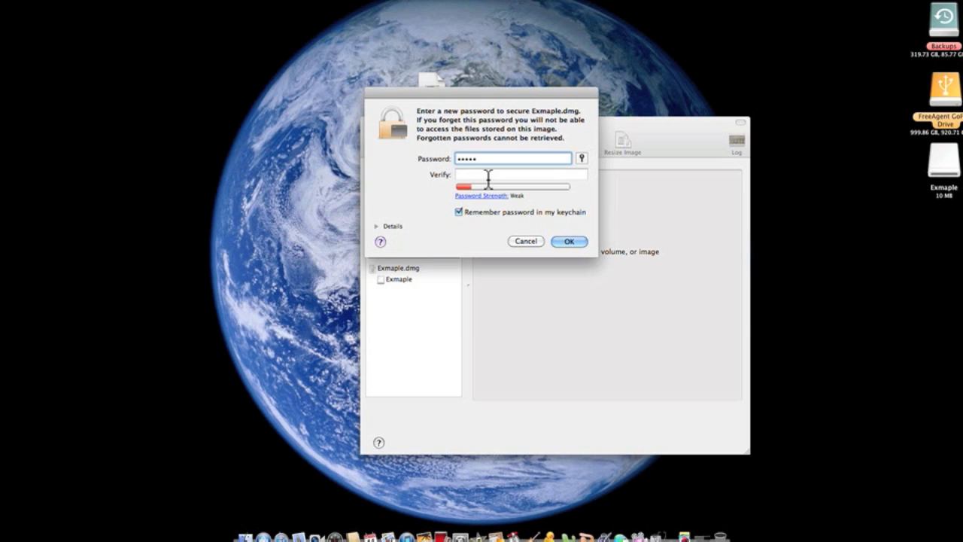
- Verify the password with 'Remember password in my keychain' unchecked, creating Exmaple.dmg
{"action": "type", "text": "•••••"}
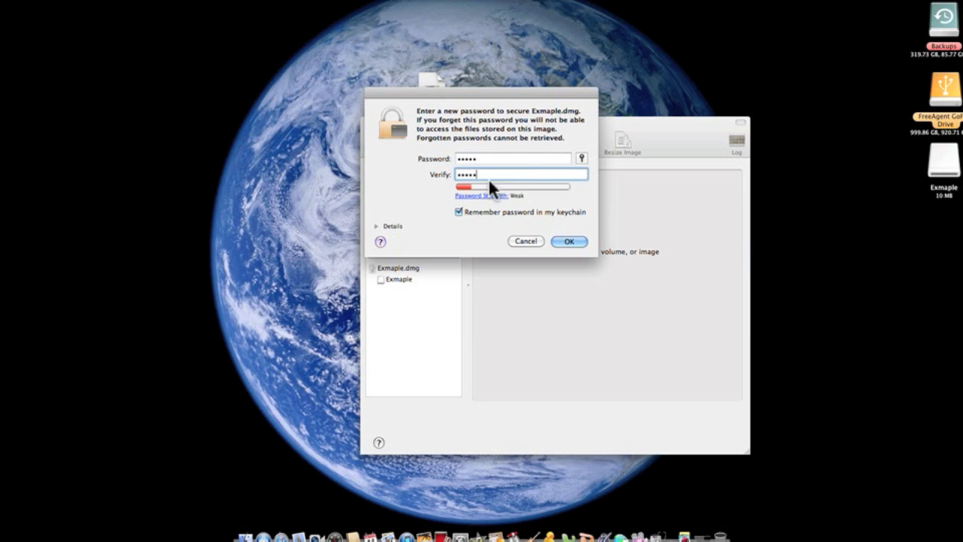
{"action": "left_click", "coordinate": [459, 211]}
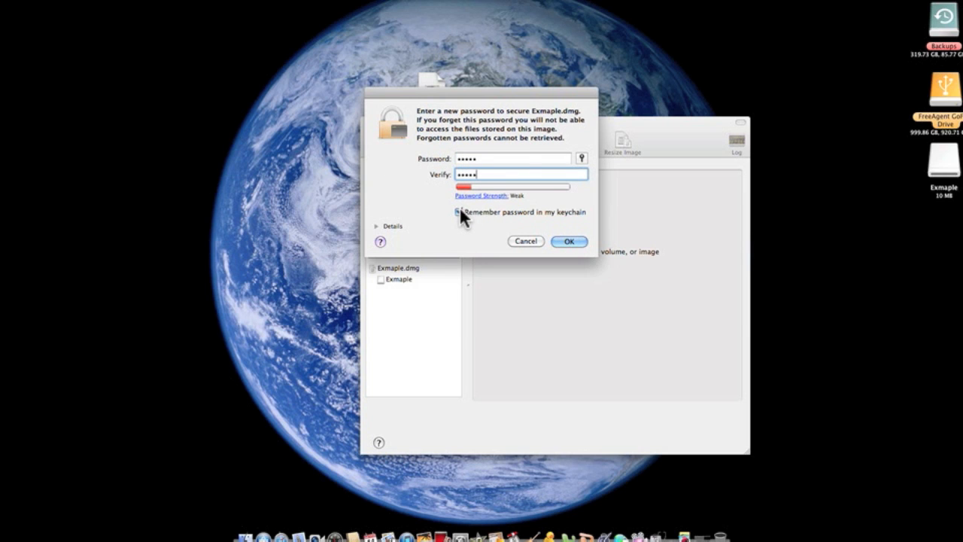
{"action": "left_click", "coordinate": [569, 241]}
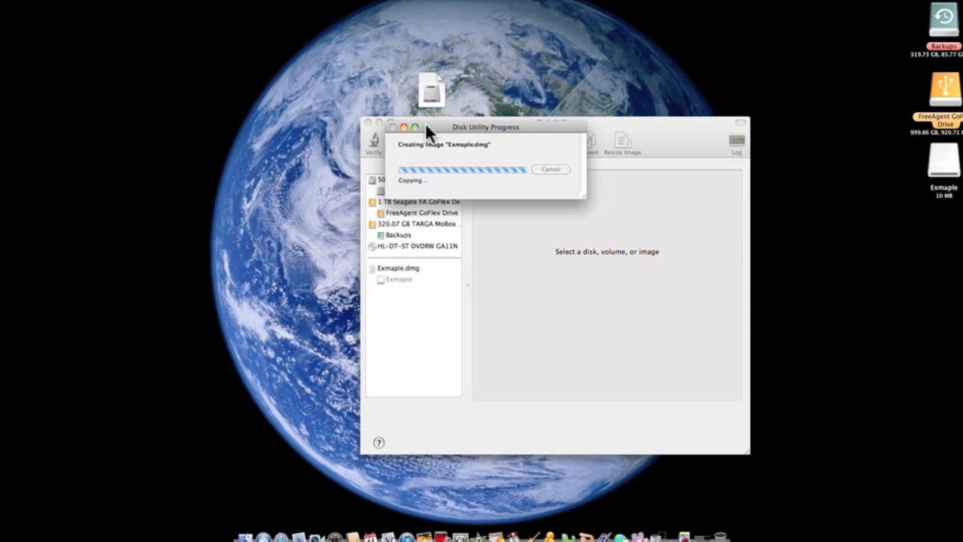
{"action": "mouse_move", "coordinate": [427, 134]}
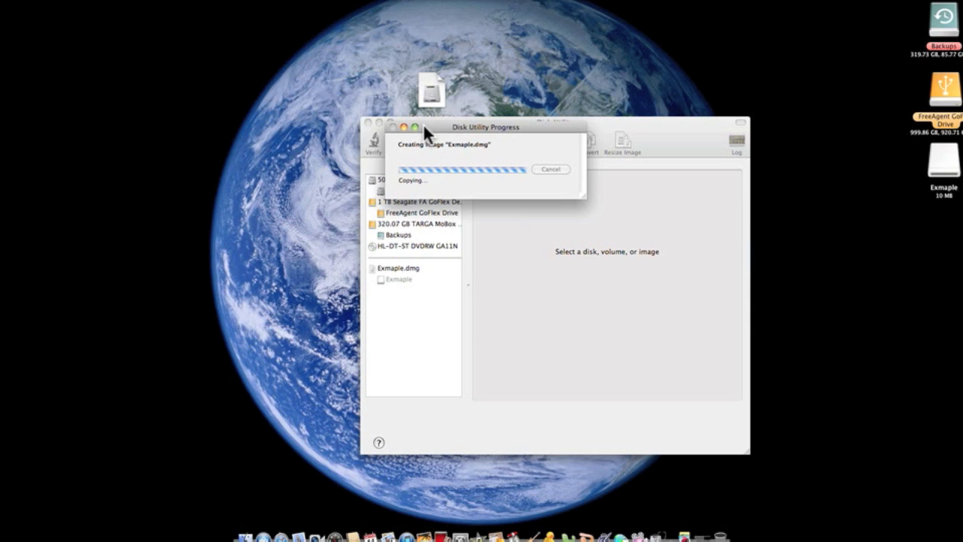
{"action": "mouse_move", "coordinate": [433, 173]}
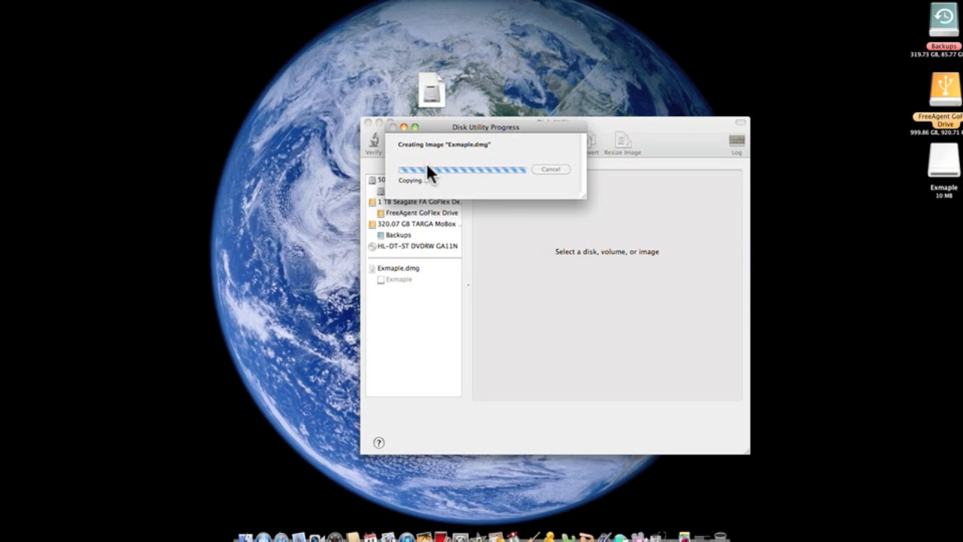